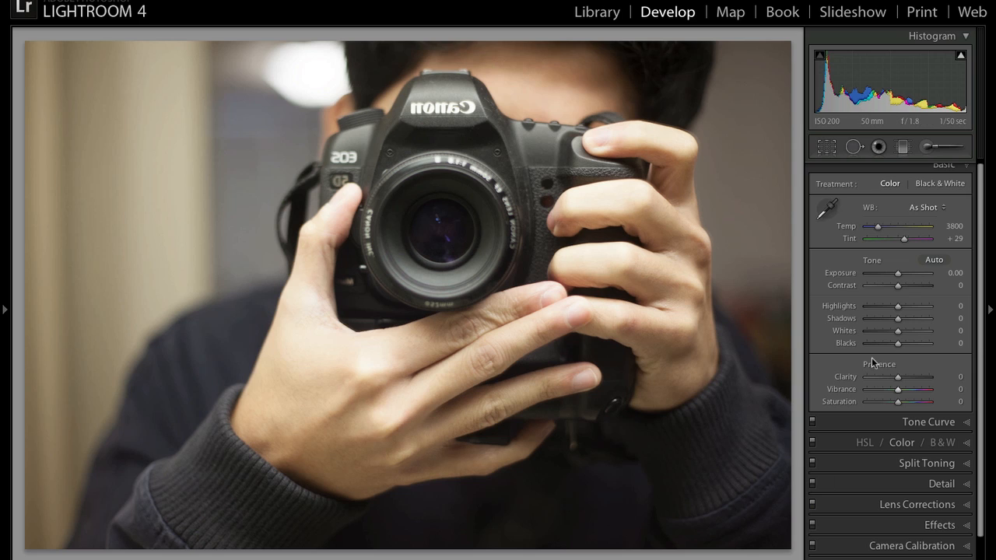
# Step: Raise Saturation in stages from 0 through +22, +49, +76 up to the +100 maximum
pyautogui.moveTo(917, 401); pyautogui.dragTo(921, 402)
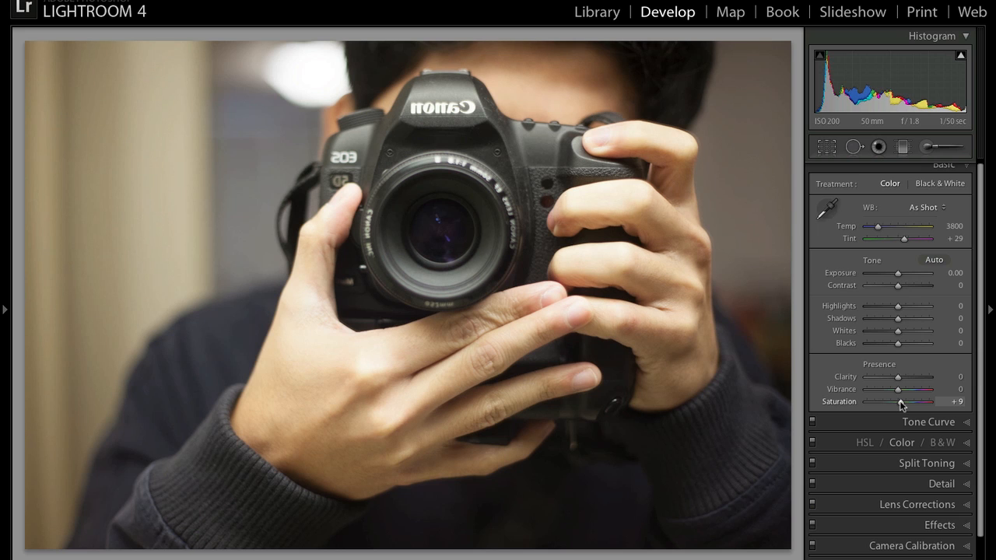
pyautogui.moveTo(900, 401); pyautogui.dragTo(922, 401)
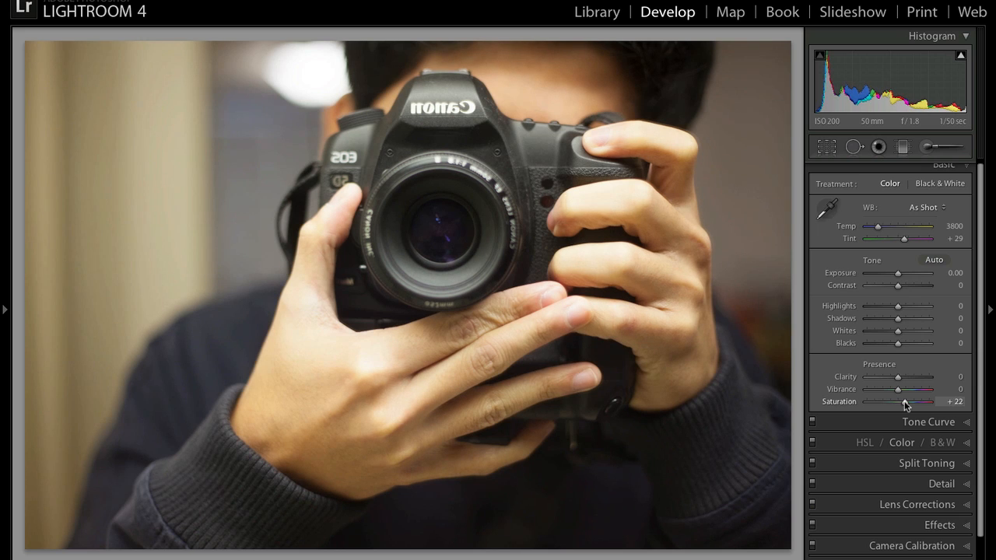
pyautogui.moveTo(902, 401); pyautogui.dragTo(934, 401)
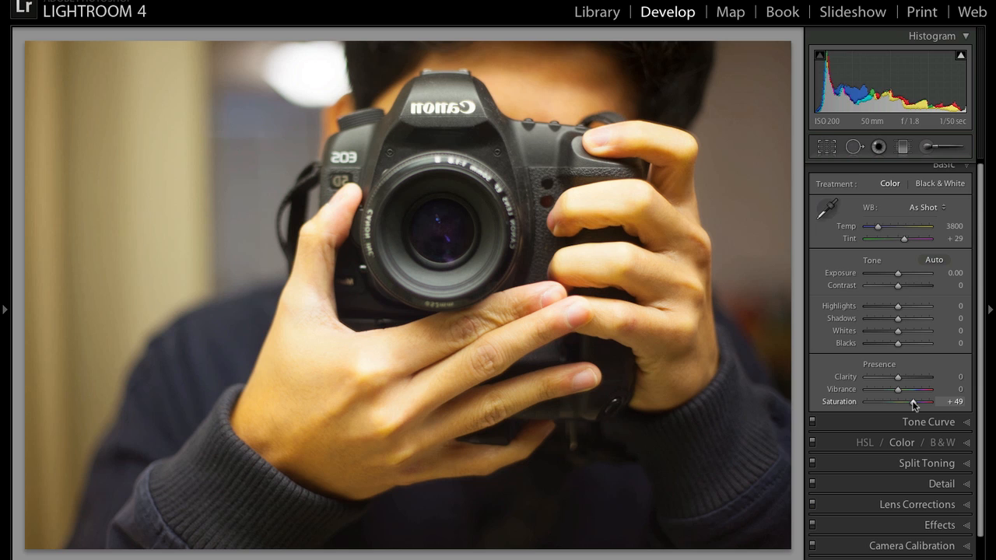
pyautogui.moveTo(913, 402); pyautogui.dragTo(922, 402)
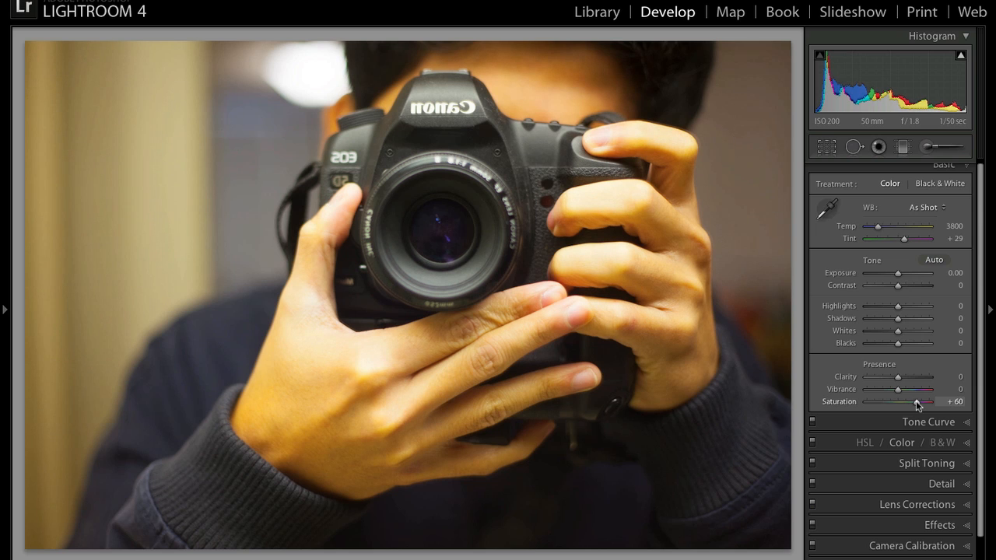
pyautogui.moveTo(916, 402); pyautogui.dragTo(923, 402)
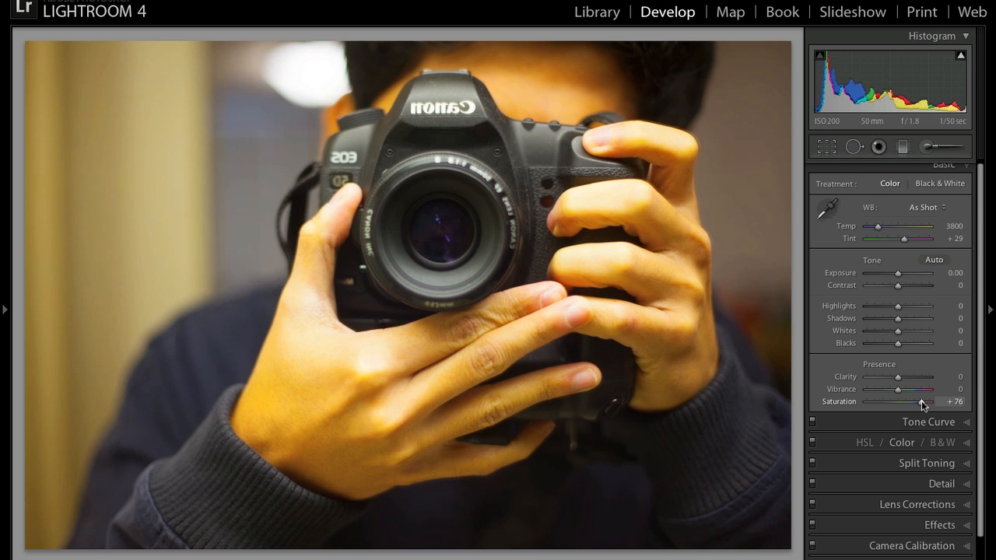
pyautogui.moveTo(923, 401); pyautogui.dragTo(942, 401)
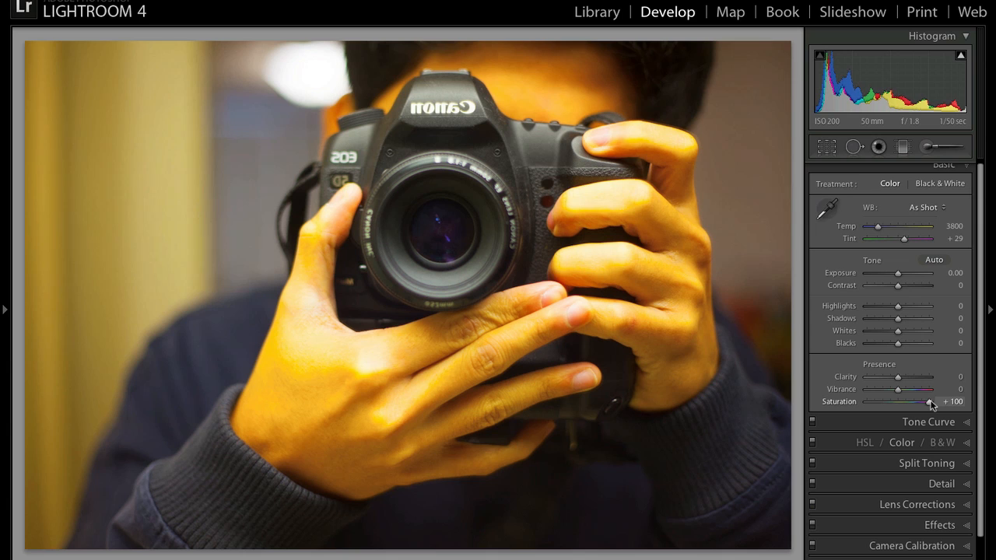
pyautogui.moveTo(428, 281)
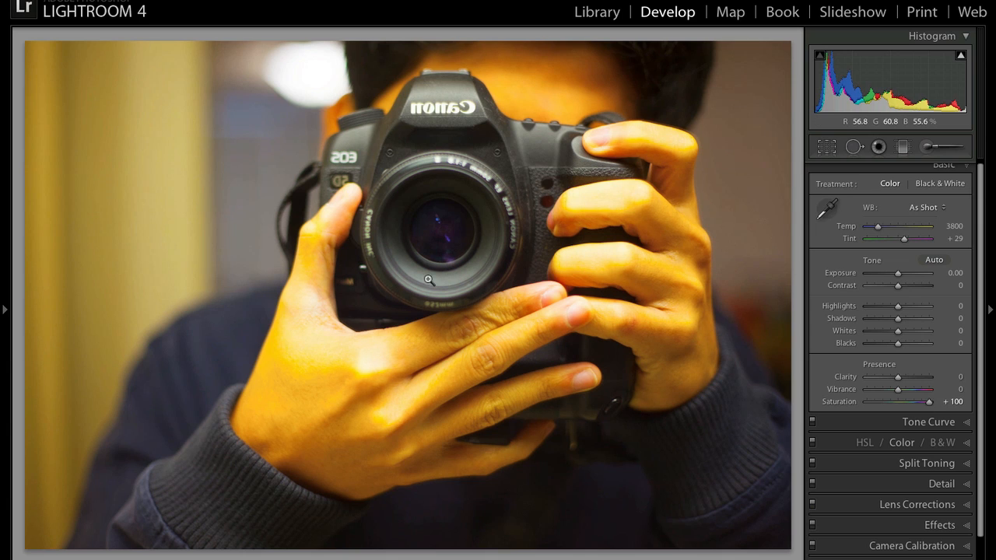
pyautogui.moveTo(290, 140)
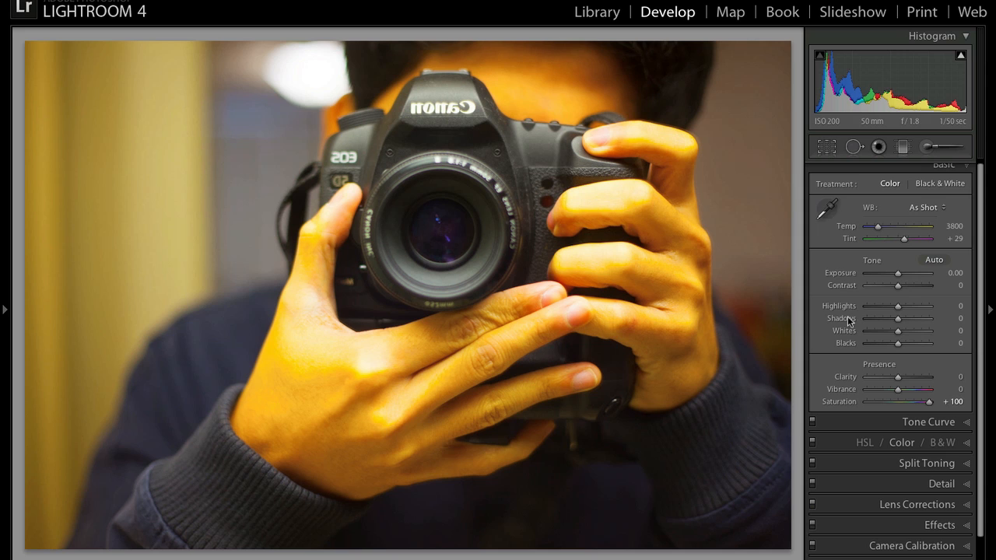
# Step: Return Saturation to 0, then lower it through -42, -62, -93 down to -100 for full grayscale
pyautogui.moveTo(930, 402); pyautogui.dragTo(899, 402)
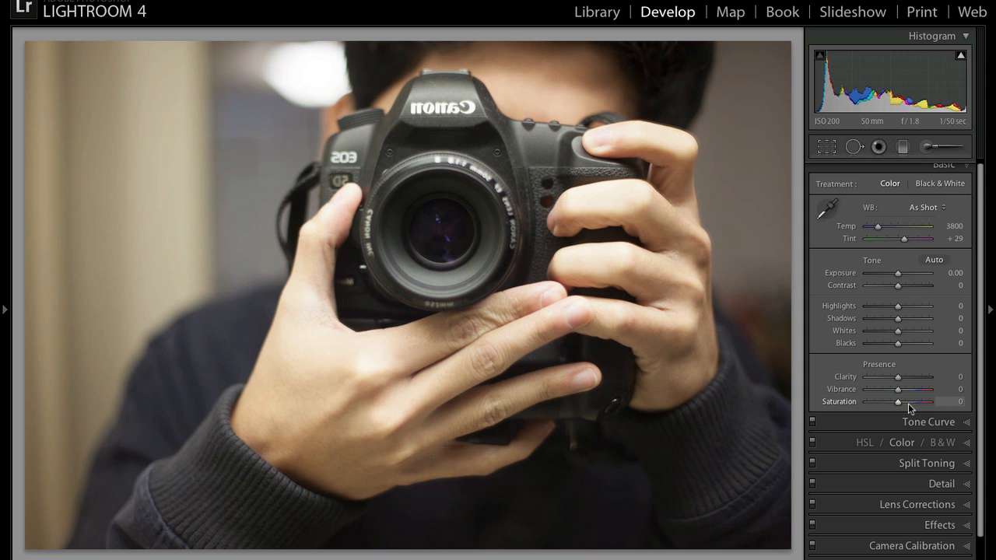
pyautogui.moveTo(898, 402); pyautogui.dragTo(893, 402)
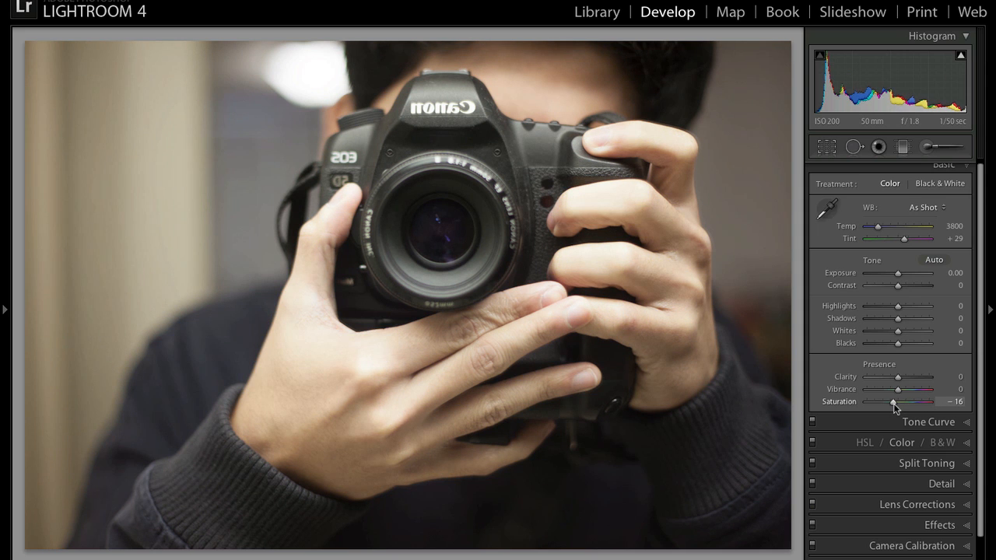
pyautogui.moveTo(893, 401); pyautogui.dragTo(885, 402)
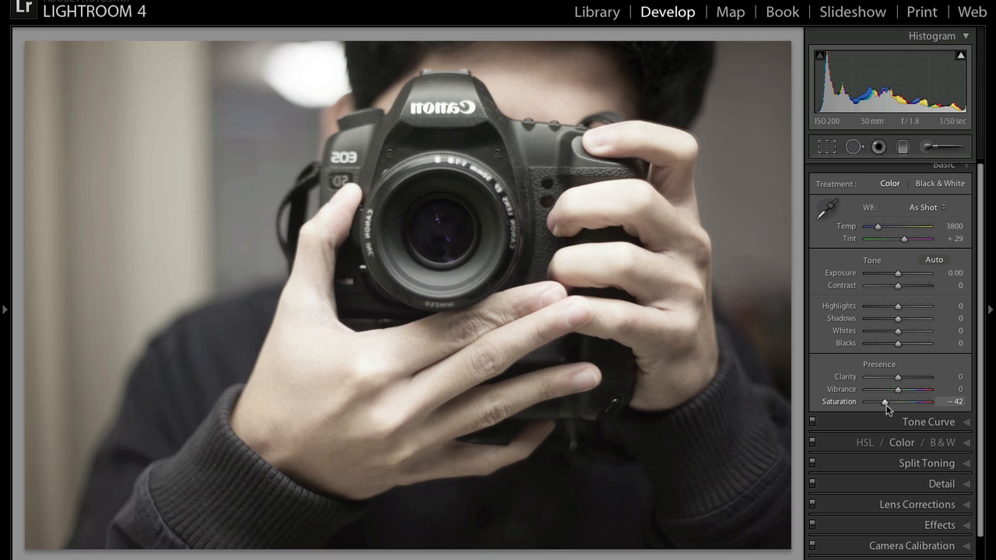
pyautogui.moveTo(885, 401); pyautogui.dragTo(878, 401)
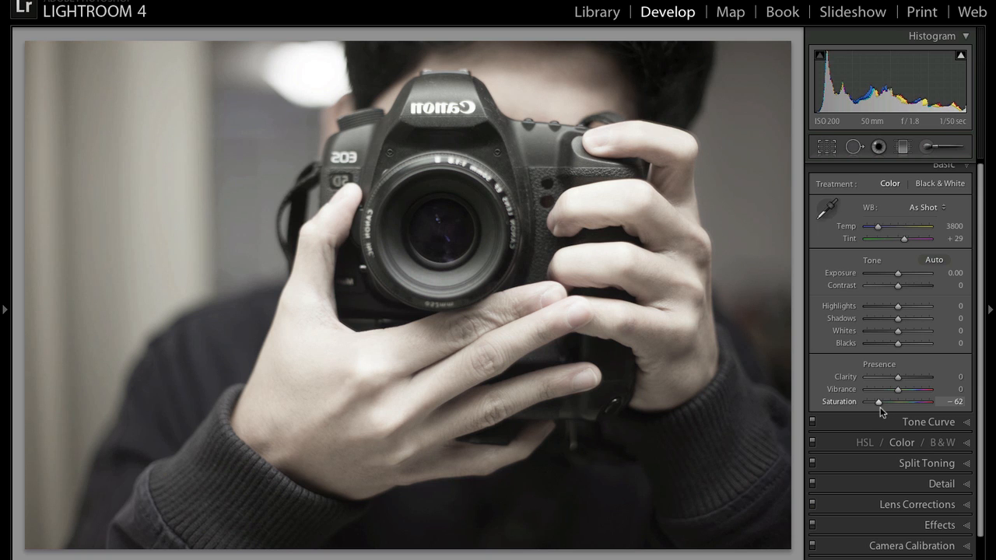
pyautogui.moveTo(880, 403); pyautogui.dragTo(869, 403)
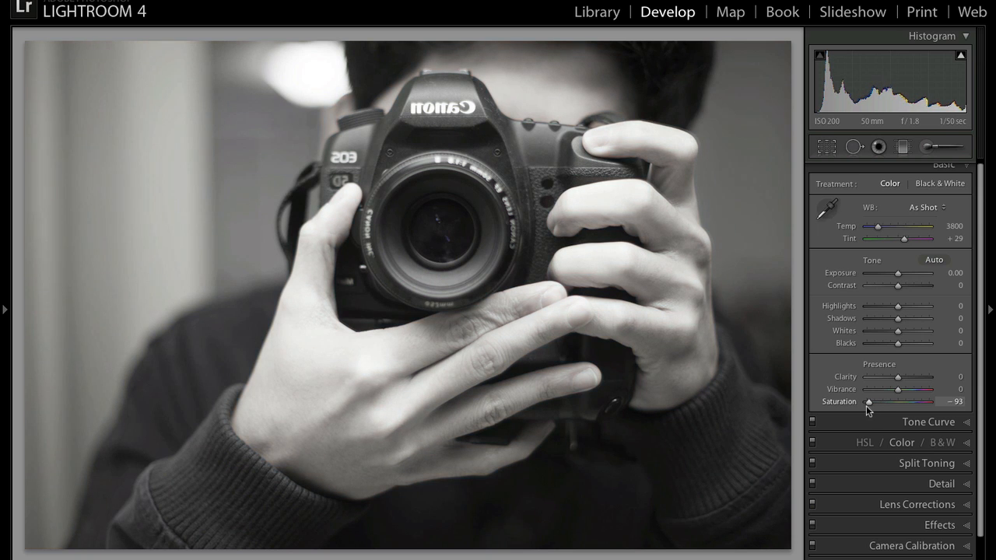
pyautogui.moveTo(869, 402); pyautogui.dragTo(866, 403)
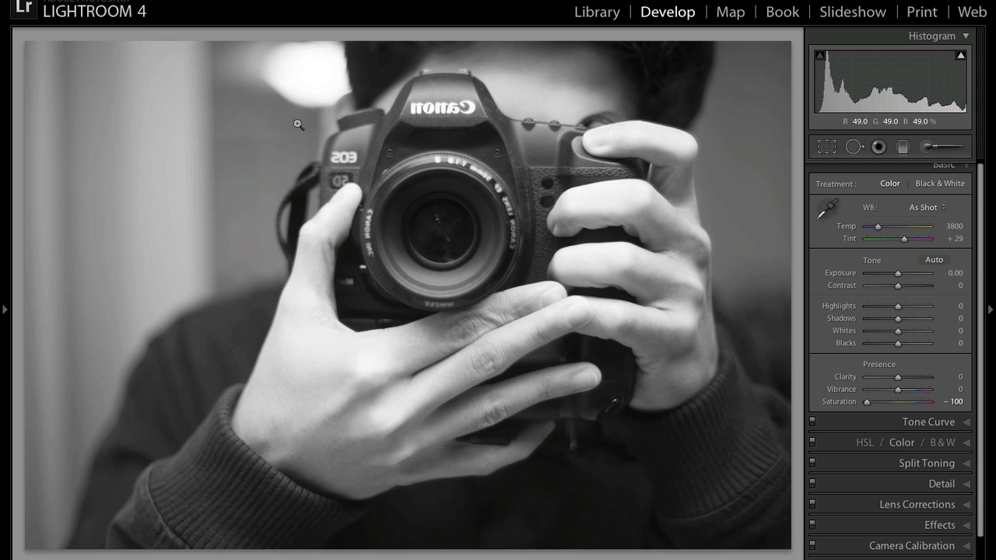
pyautogui.moveTo(481, 267)
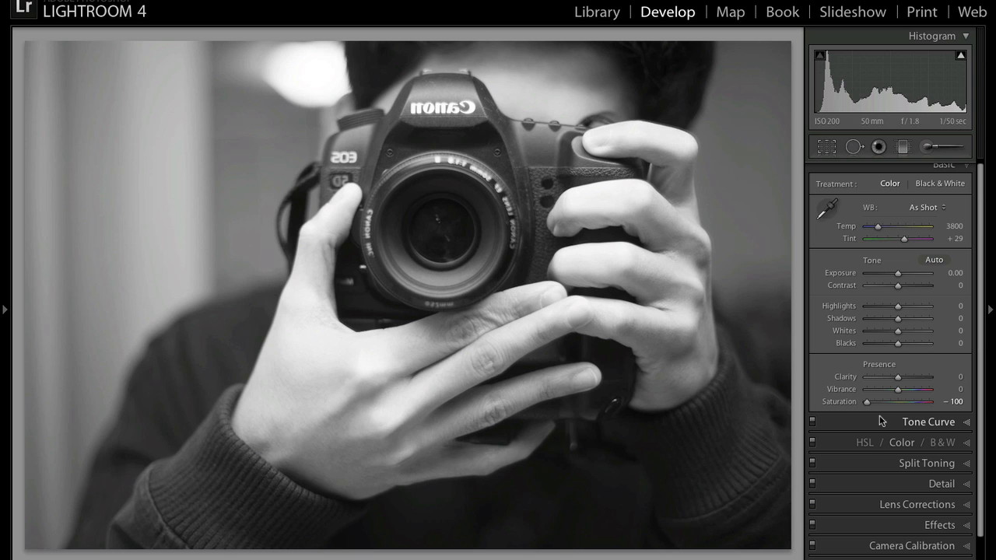
pyautogui.moveTo(869, 408)
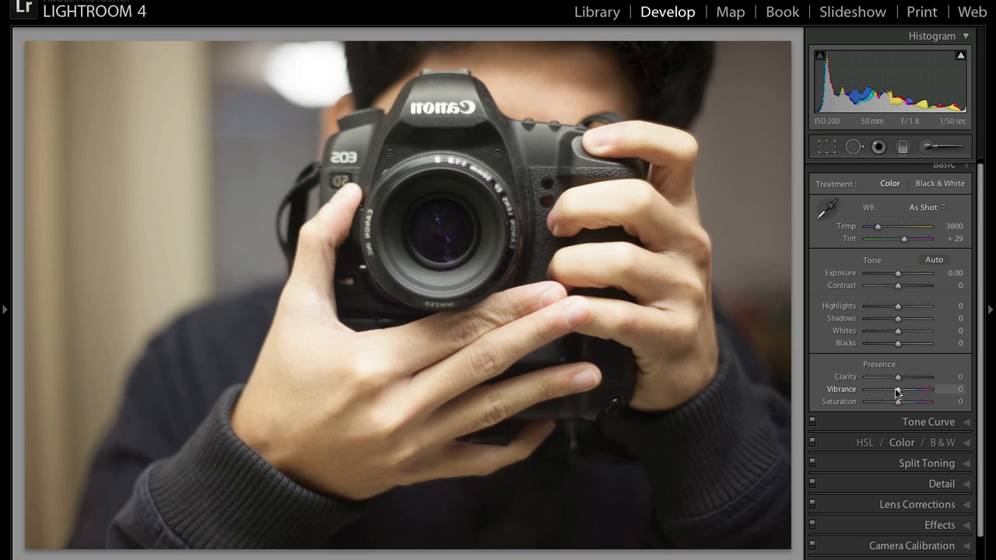
pyautogui.moveTo(423, 273)
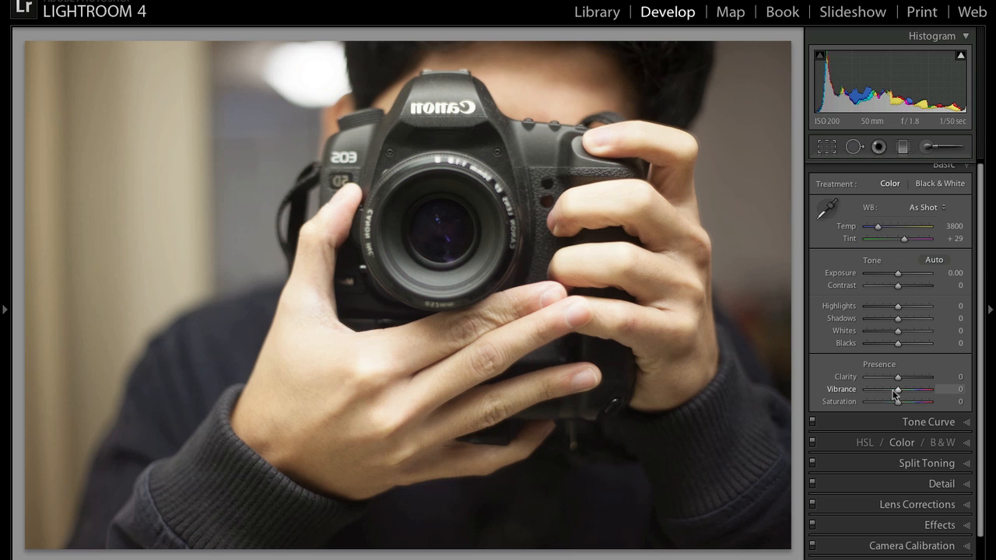
pyautogui.moveTo(897, 390); pyautogui.dragTo(903, 389)
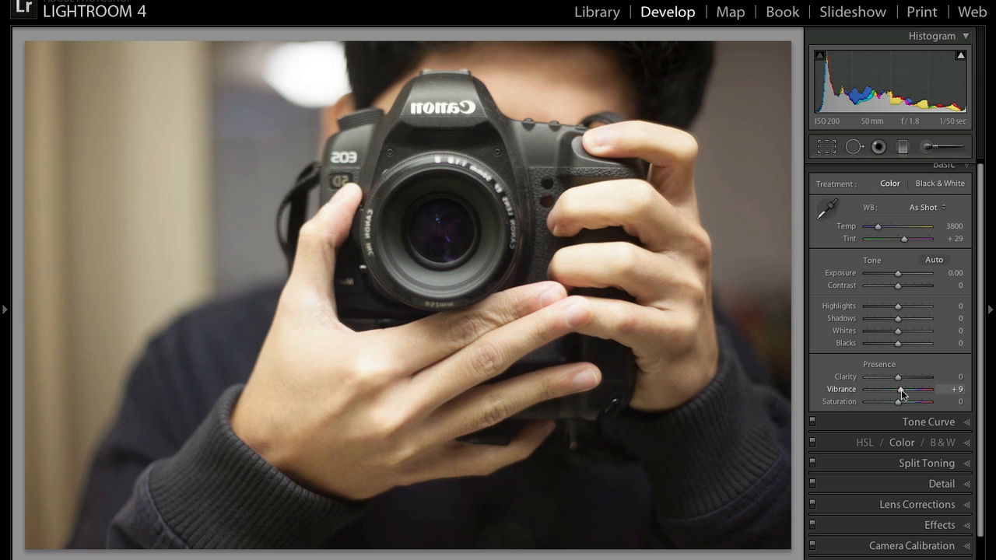
pyautogui.moveTo(901, 390); pyautogui.dragTo(931, 389)
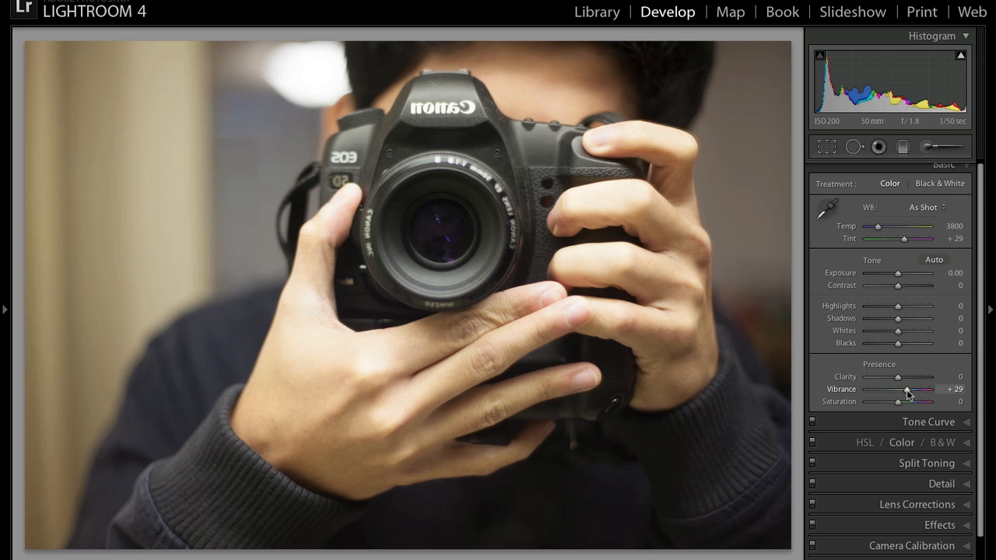
pyautogui.moveTo(905, 389); pyautogui.dragTo(913, 389)
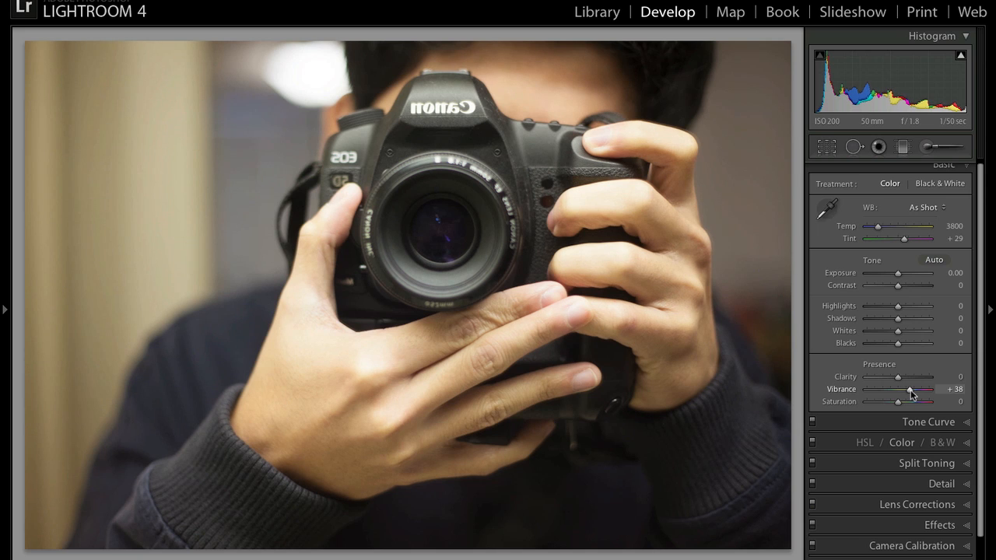
pyautogui.moveTo(911, 389); pyautogui.dragTo(922, 389)
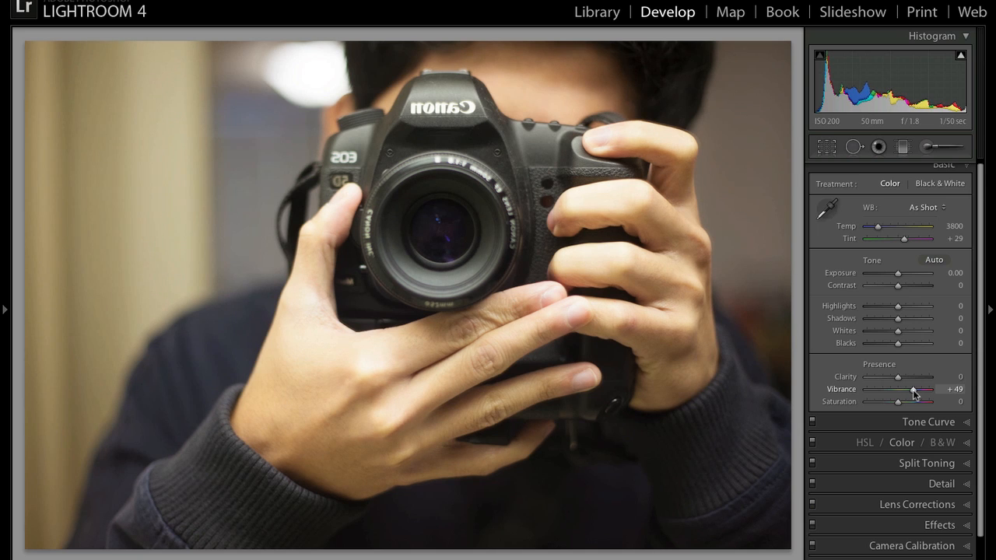
pyautogui.moveTo(912, 389); pyautogui.dragTo(942, 389)
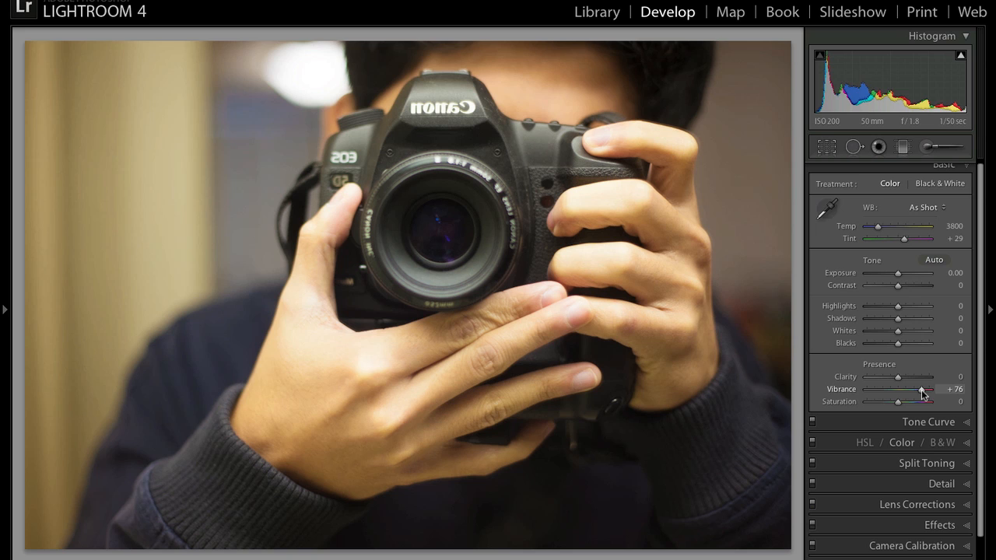
pyautogui.moveTo(923, 390); pyautogui.dragTo(941, 389)
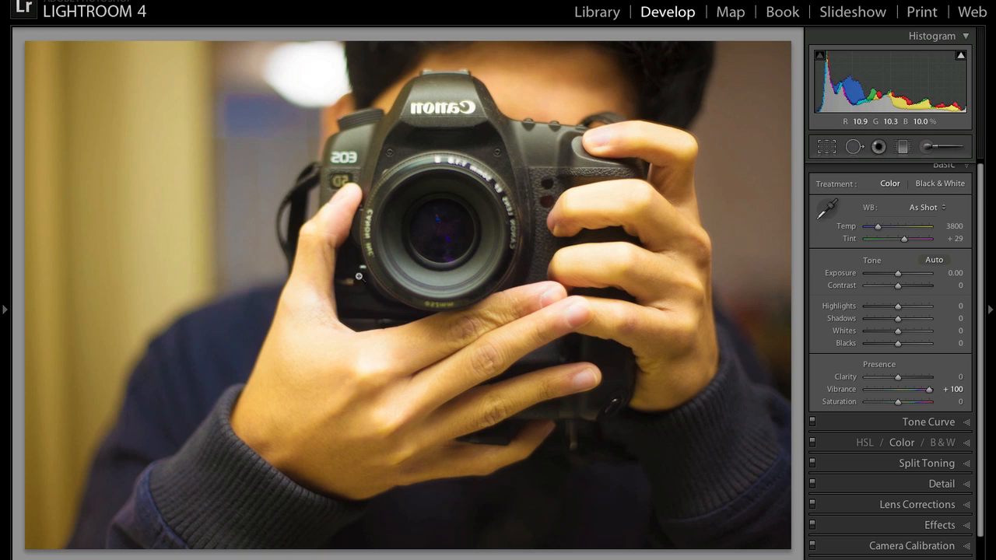
pyautogui.moveTo(619, 337)
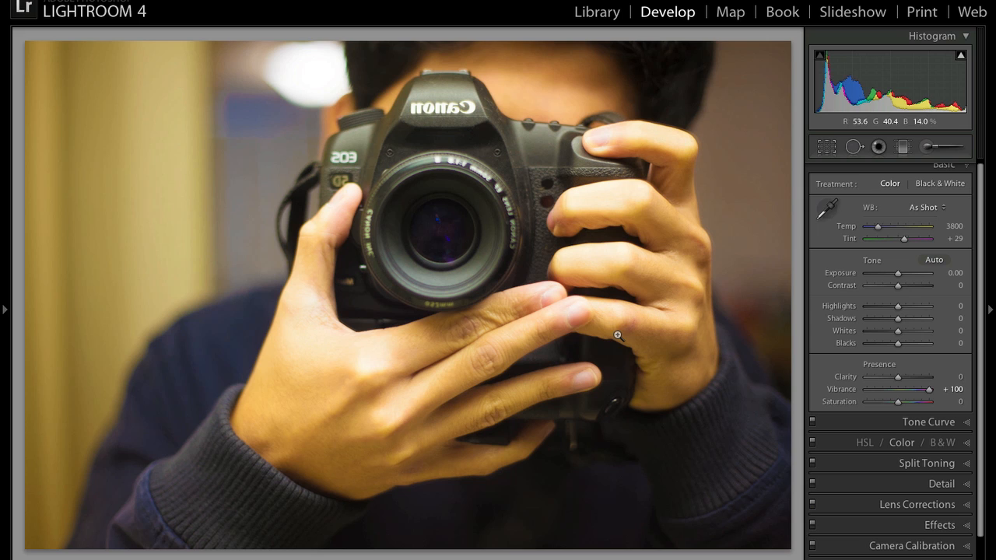
pyautogui.moveTo(730, 319)
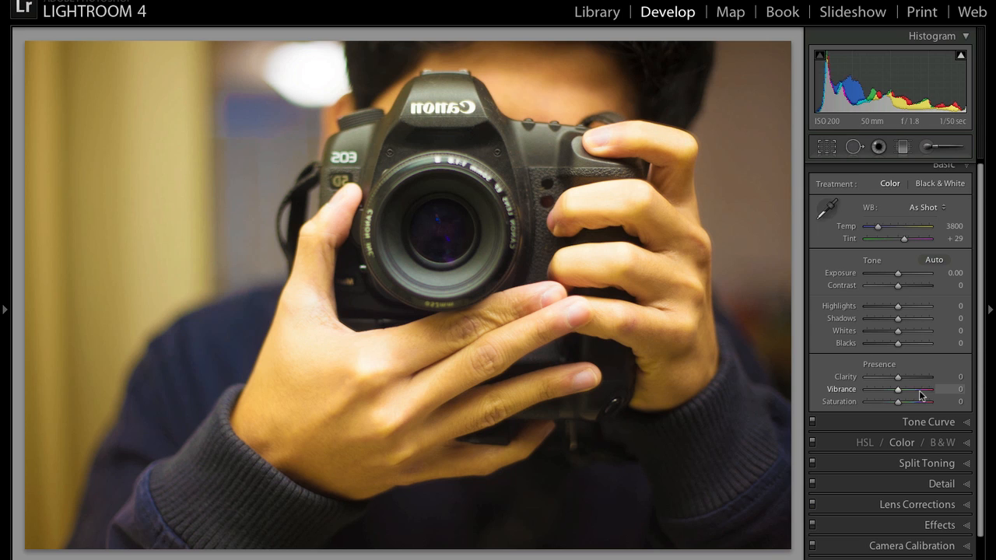
pyautogui.moveTo(899, 402); pyautogui.dragTo(940, 402)
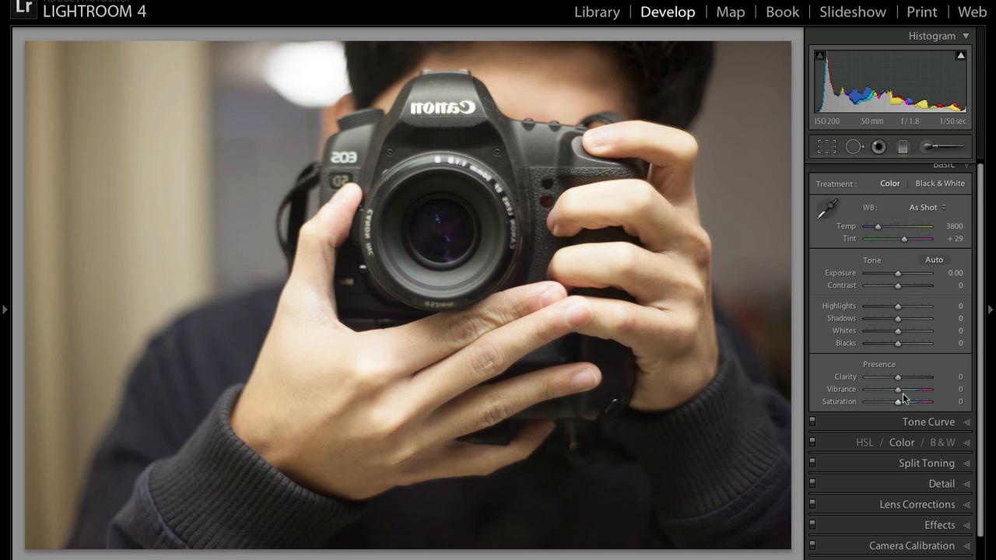
pyautogui.moveTo(901, 389); pyautogui.dragTo(913, 389)
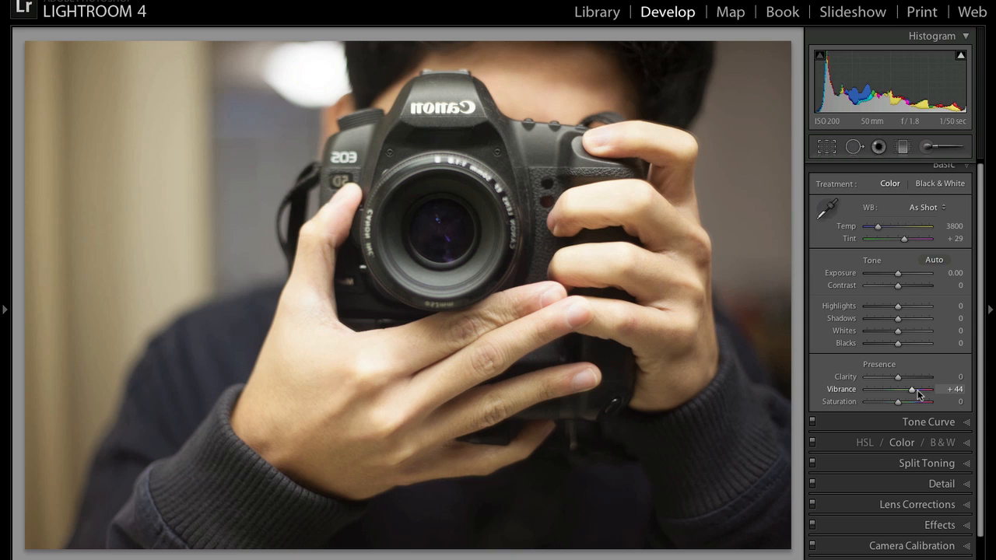
pyautogui.moveTo(912, 390); pyautogui.dragTo(942, 389)
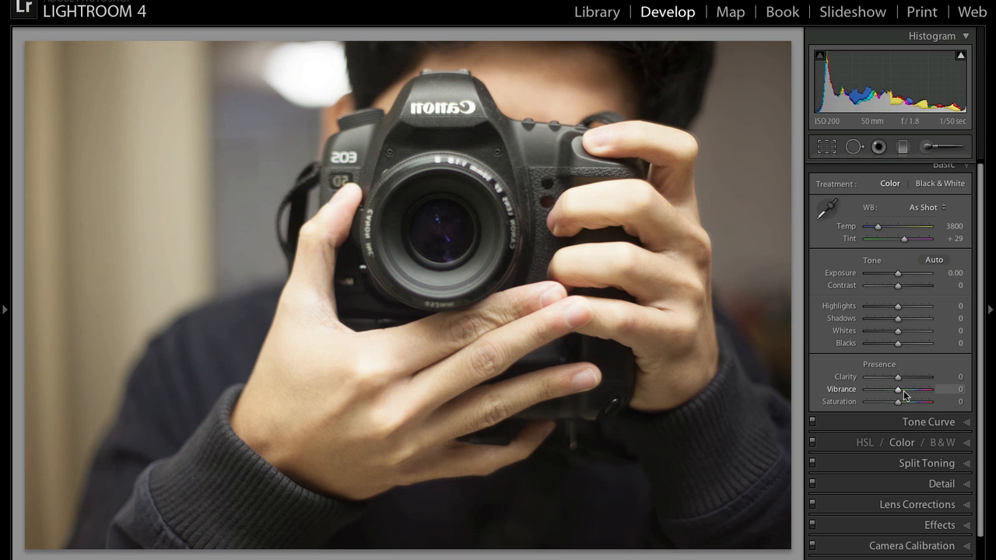
# Step: Lower Vibrance through -33, -47, -76, -96 to -100, then bring it back to zero
pyautogui.moveTo(899, 389); pyautogui.dragTo(895, 389)
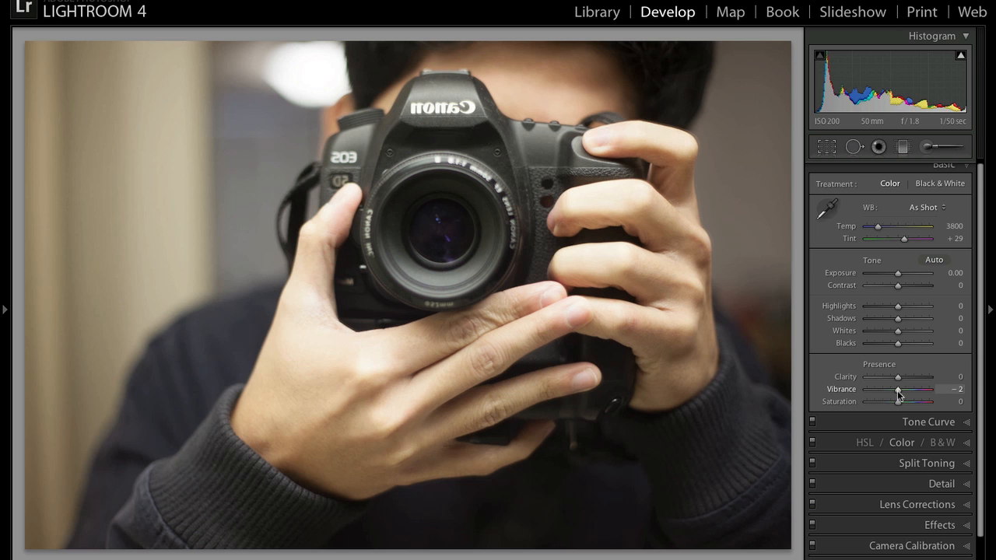
pyautogui.moveTo(899, 389); pyautogui.dragTo(888, 389)
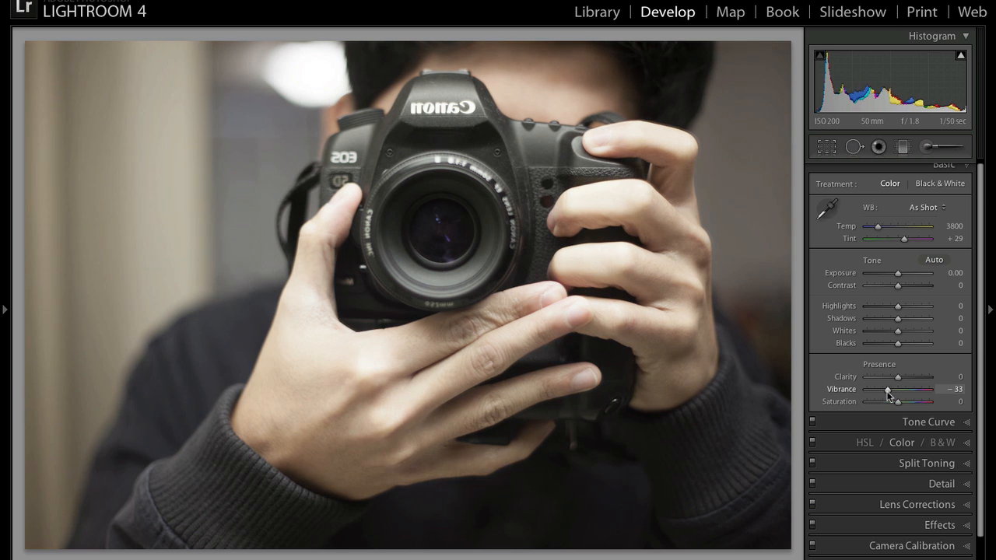
pyautogui.moveTo(891, 389); pyautogui.dragTo(884, 390)
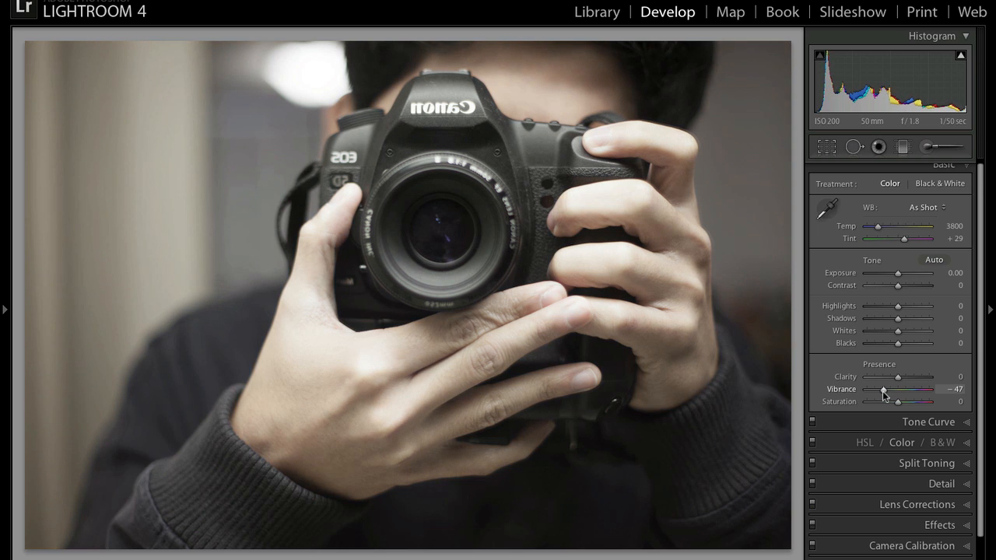
pyautogui.moveTo(884, 389); pyautogui.dragTo(874, 389)
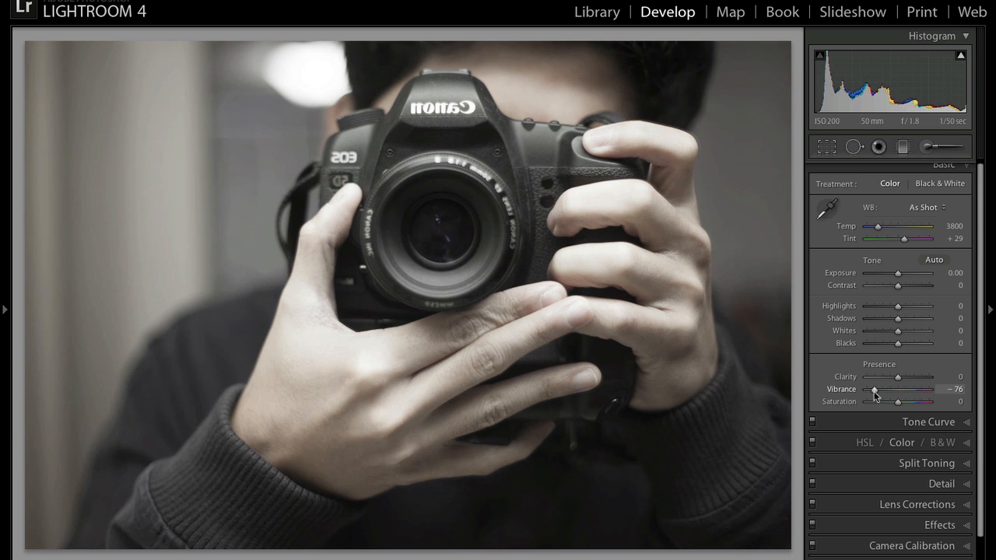
pyautogui.moveTo(874, 389); pyautogui.dragTo(869, 389)
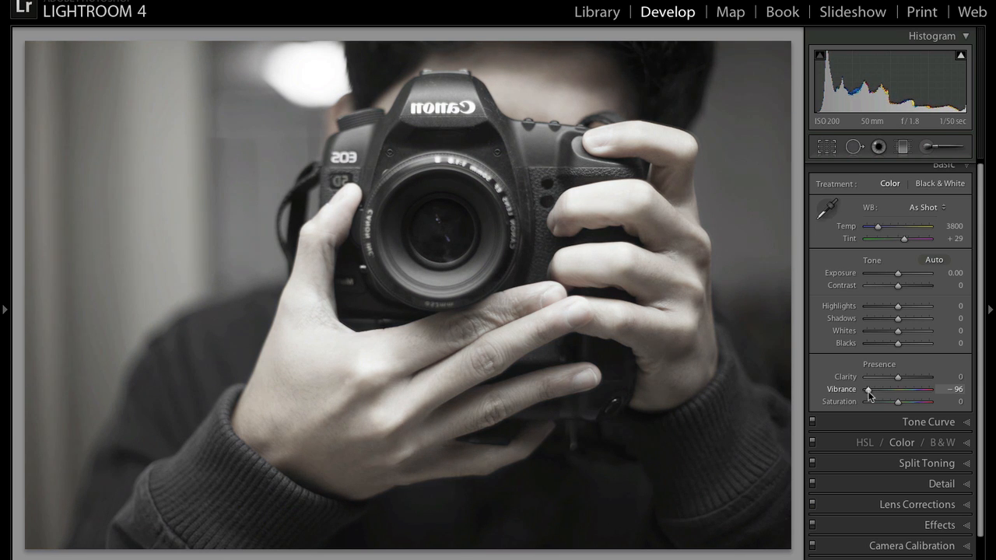
pyautogui.moveTo(870, 390); pyautogui.dragTo(865, 390)
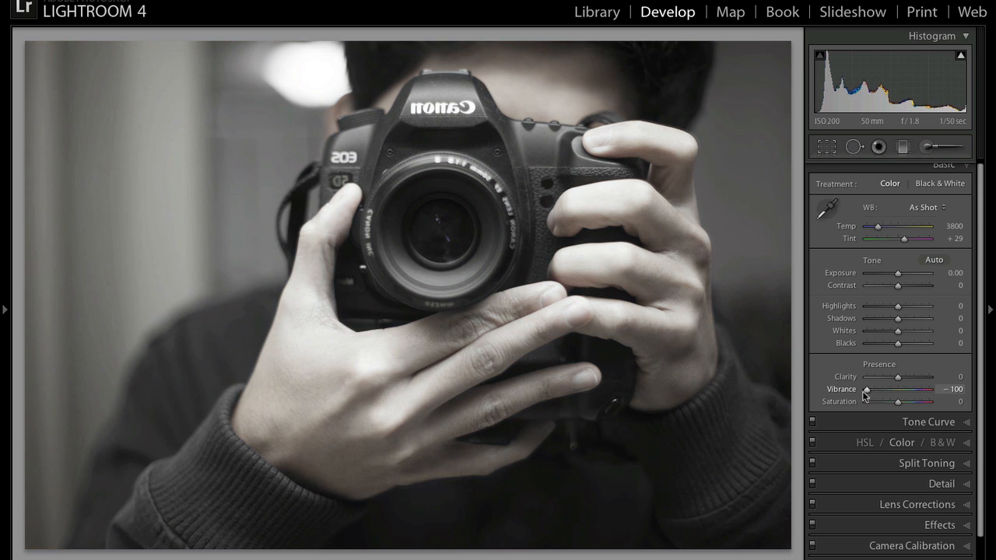
pyautogui.moveTo(867, 389); pyautogui.dragTo(898, 389)
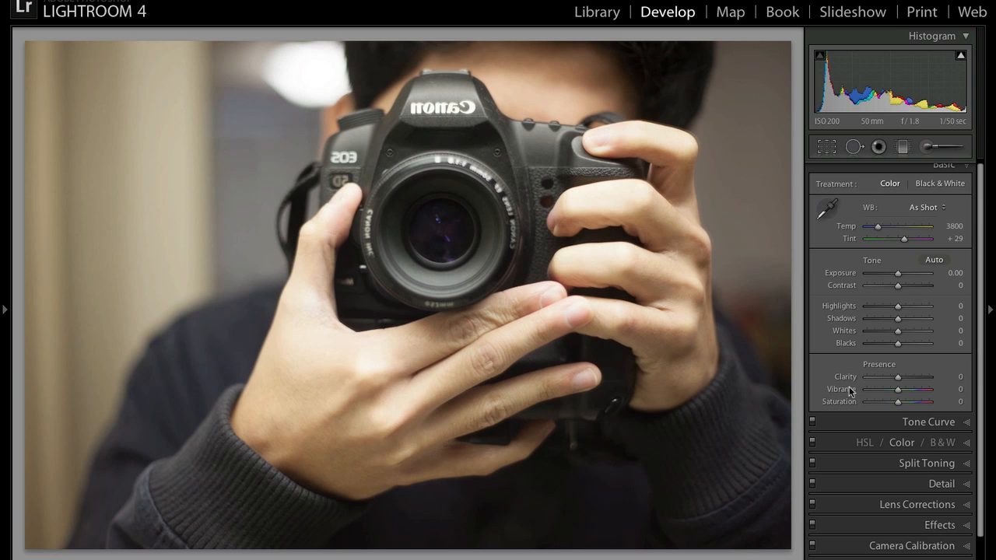
pyautogui.moveTo(661, 189)
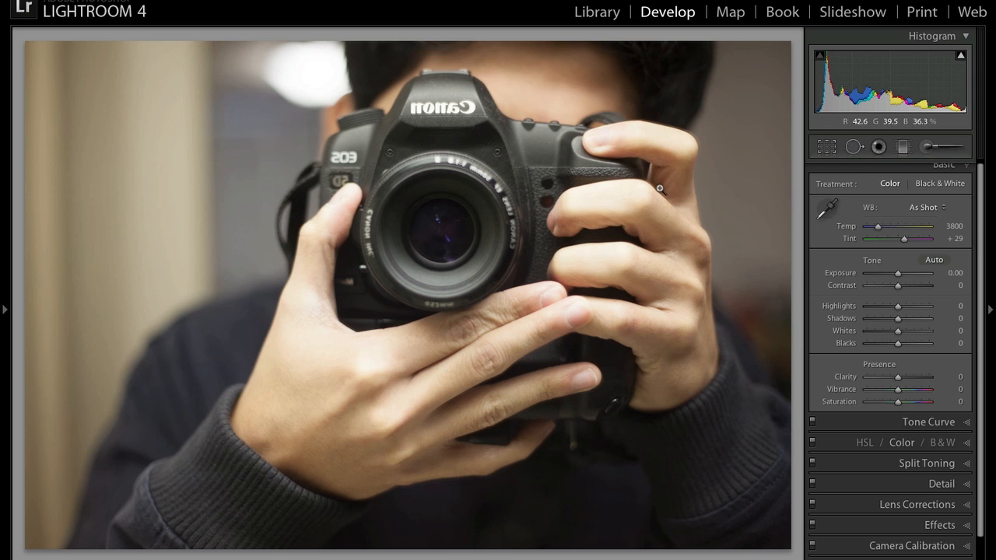
pyautogui.moveTo(456, 341)
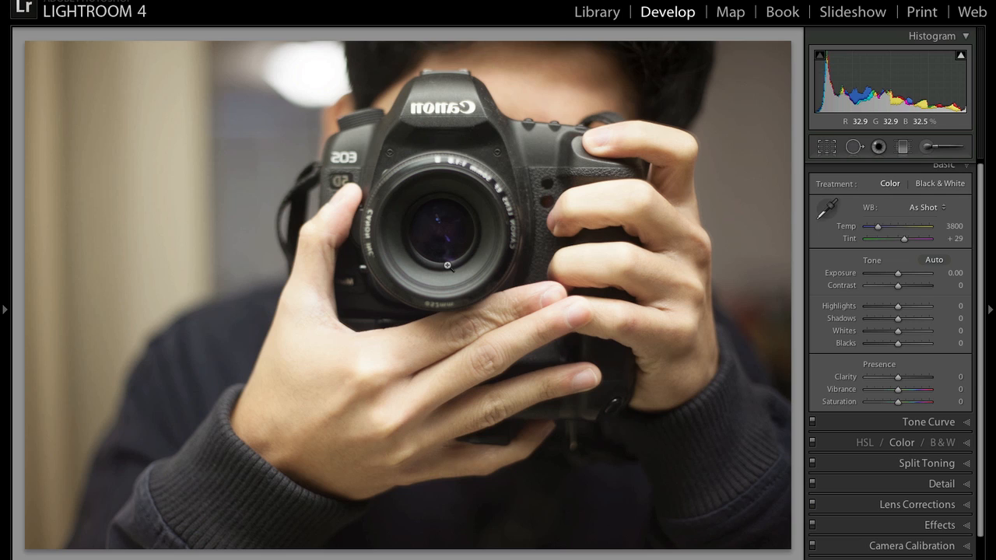
pyautogui.moveTo(896, 273)
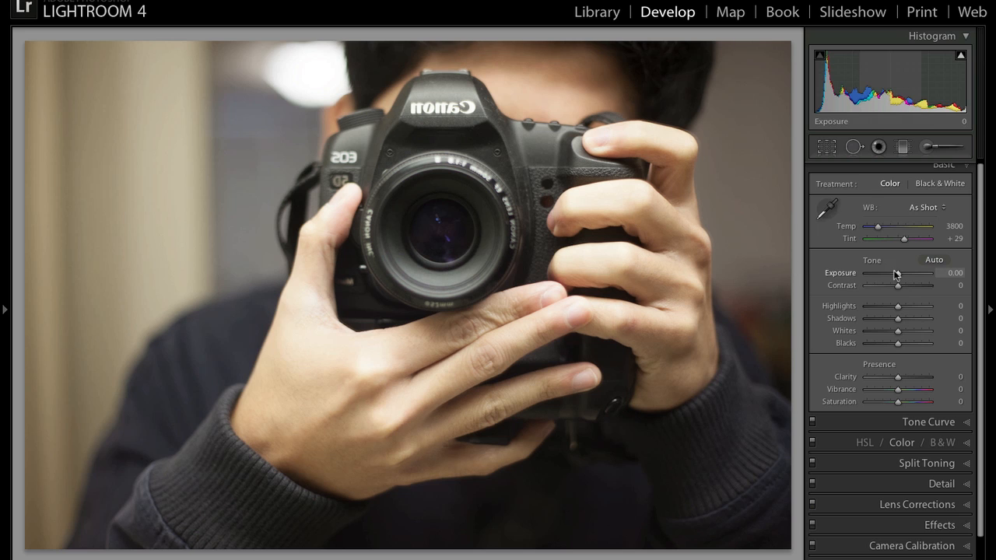
pyautogui.moveTo(909, 318)
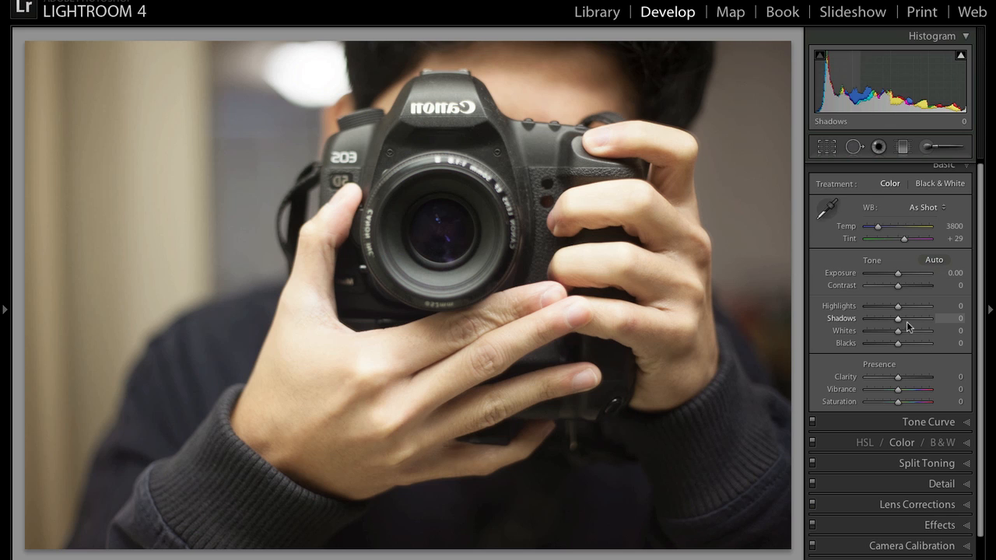
# Step: Set Blacks to +27, Contrast to +24 and darken Exposure to -0.45 in the Tone section
pyautogui.moveTo(899, 343); pyautogui.dragTo(908, 343)
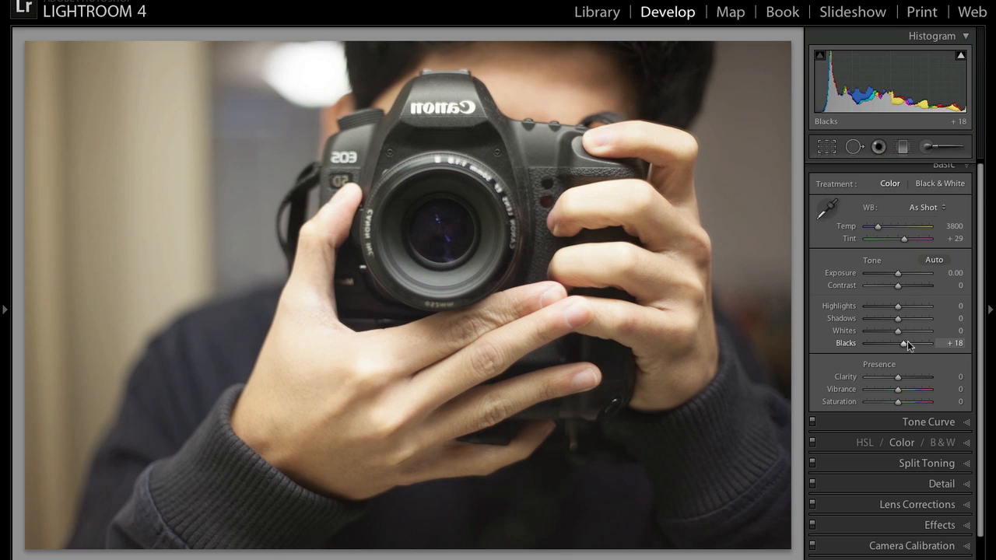
pyautogui.moveTo(907, 344); pyautogui.dragTo(910, 344)
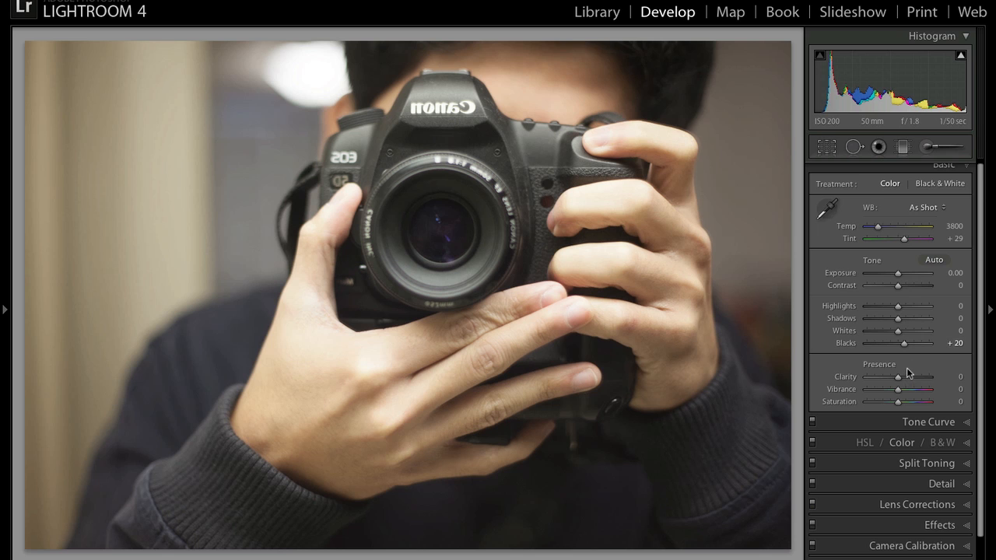
pyautogui.moveTo(897, 285); pyautogui.dragTo(906, 285)
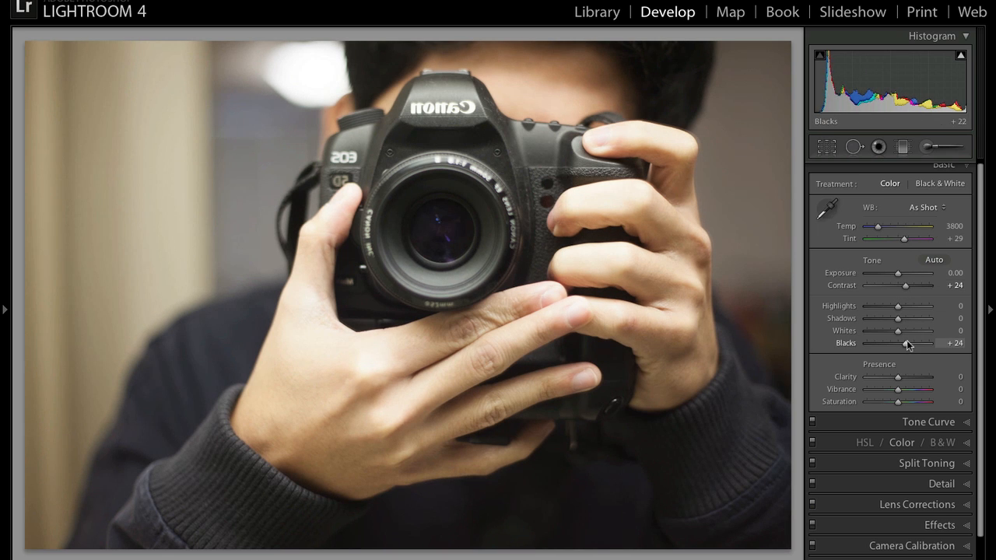
pyautogui.moveTo(899, 273); pyautogui.dragTo(895, 273)
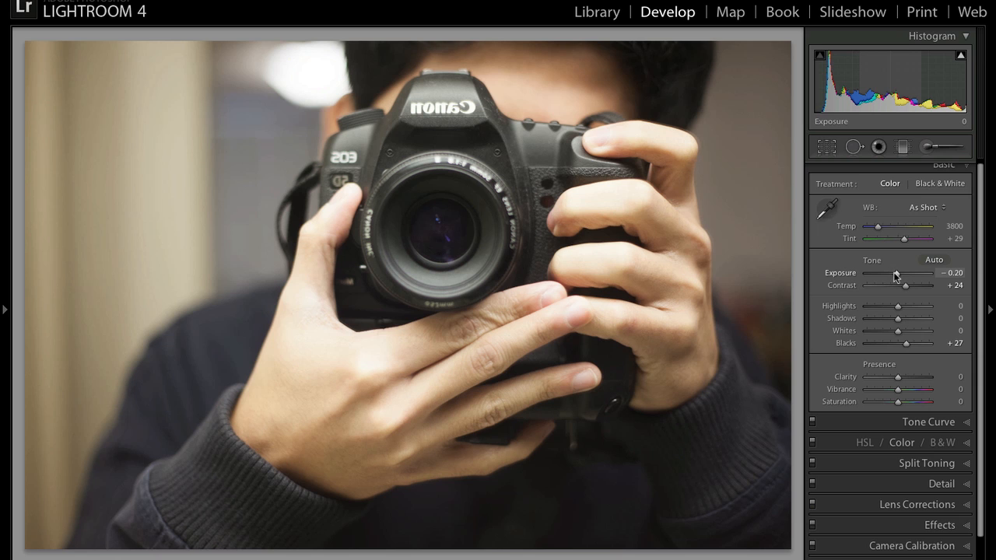
pyautogui.moveTo(903, 273); pyautogui.dragTo(896, 273)
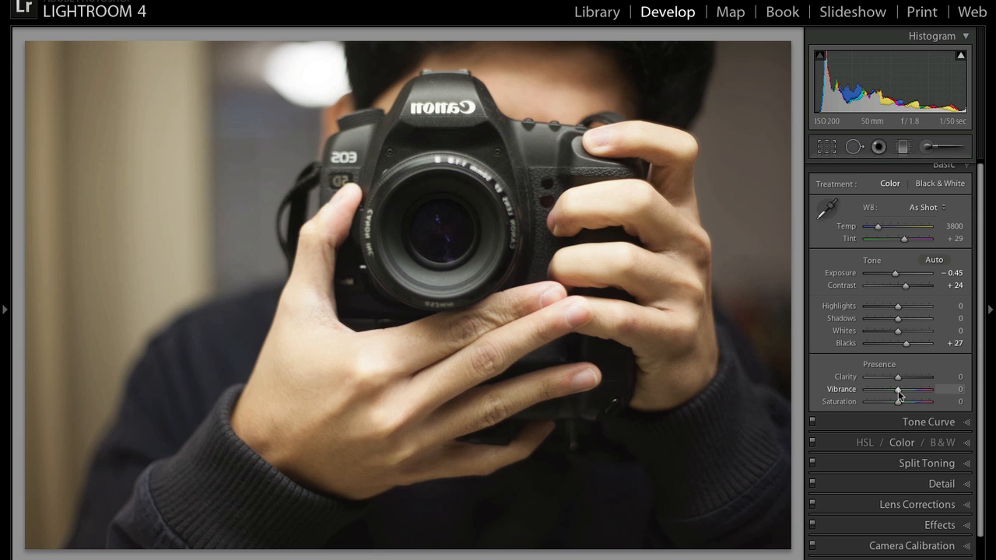
# Step: Alternate Vibrance and Saturation drags to land on Vibrance +49 and Saturation -27
pyautogui.moveTo(899, 390); pyautogui.dragTo(908, 389)
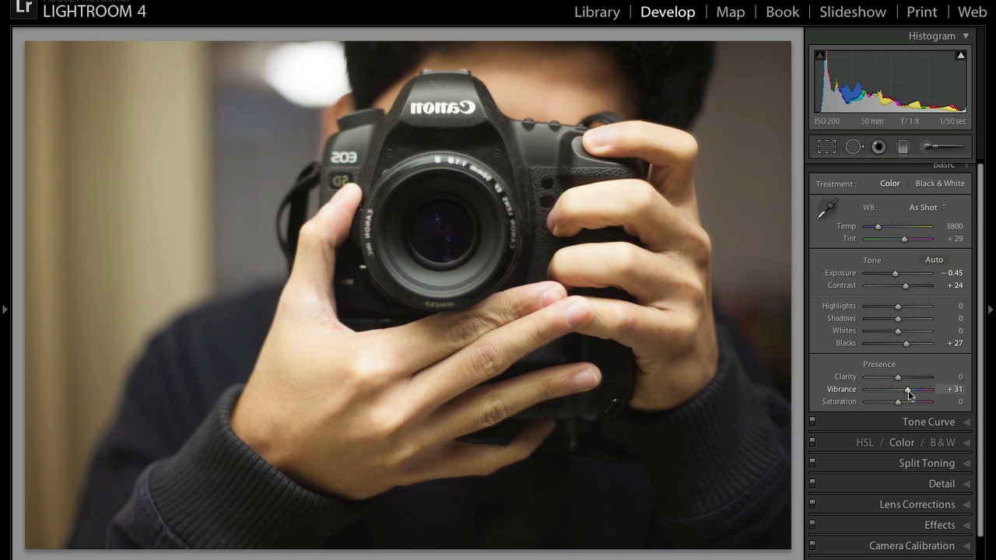
pyautogui.moveTo(910, 402); pyautogui.dragTo(895, 401)
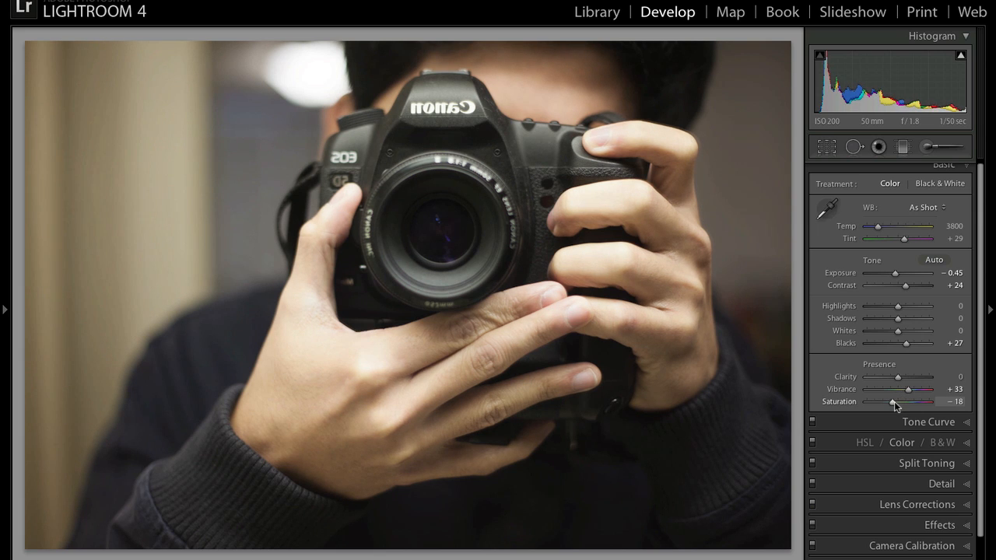
pyautogui.moveTo(909, 389); pyautogui.dragTo(913, 389)
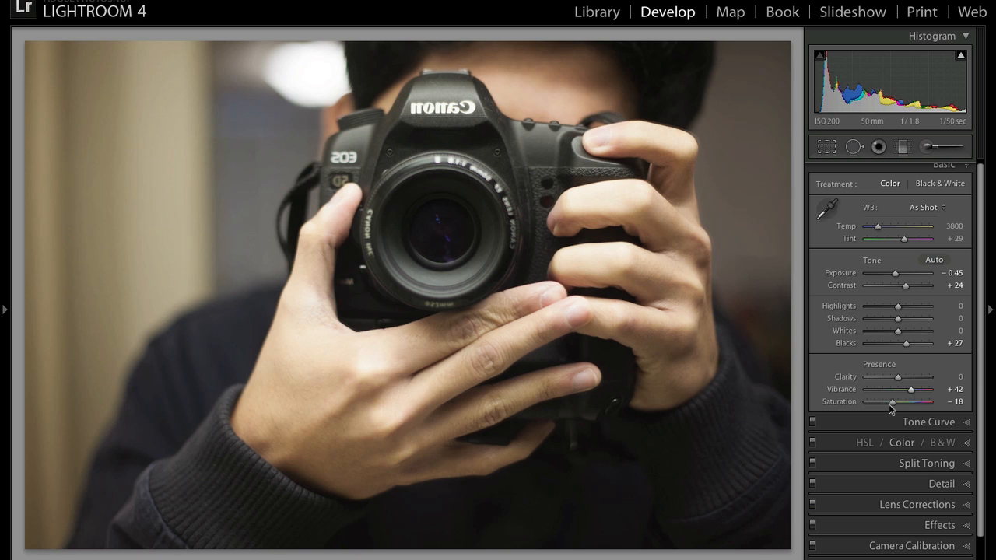
pyautogui.moveTo(895, 402); pyautogui.dragTo(891, 401)
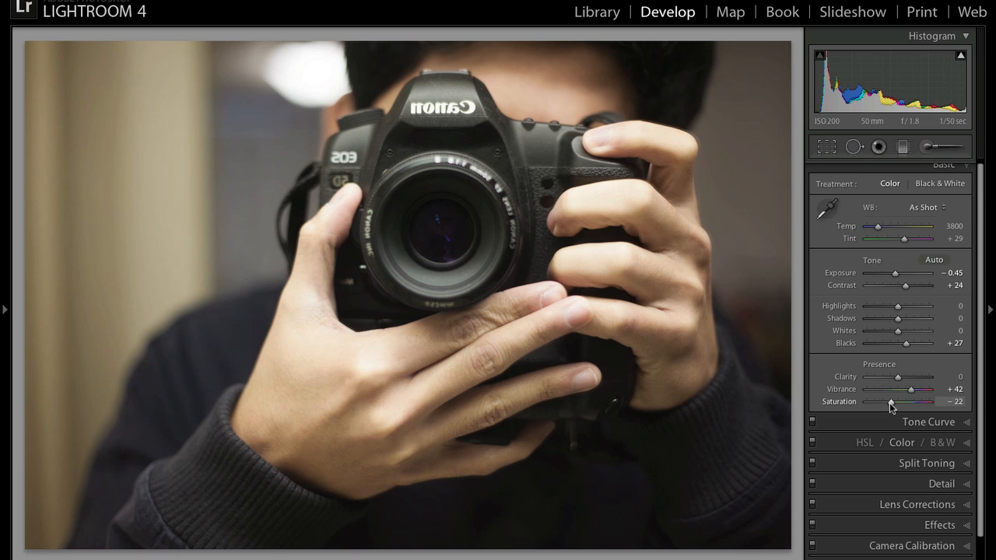
pyautogui.moveTo(911, 389); pyautogui.dragTo(912, 389)
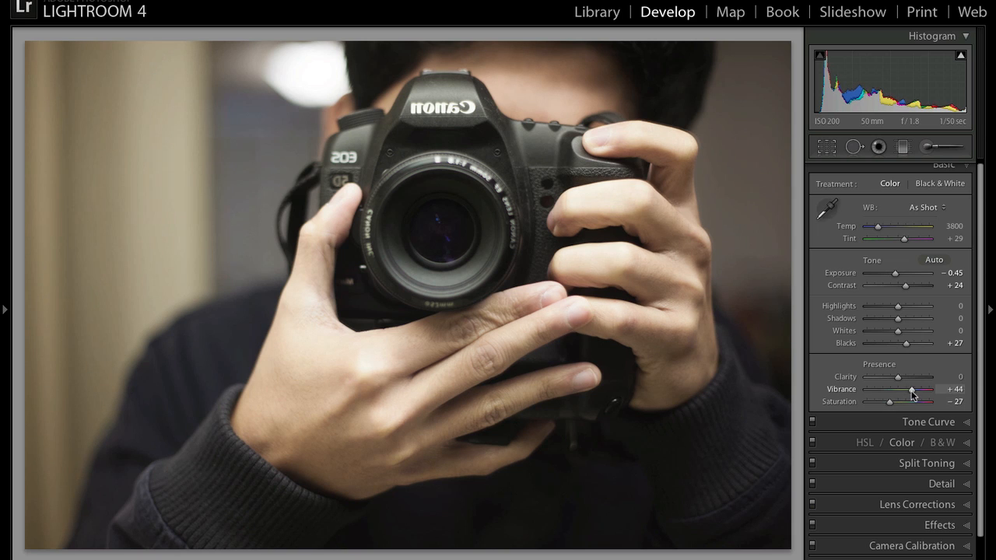
pyautogui.moveTo(912, 389); pyautogui.dragTo(917, 389)
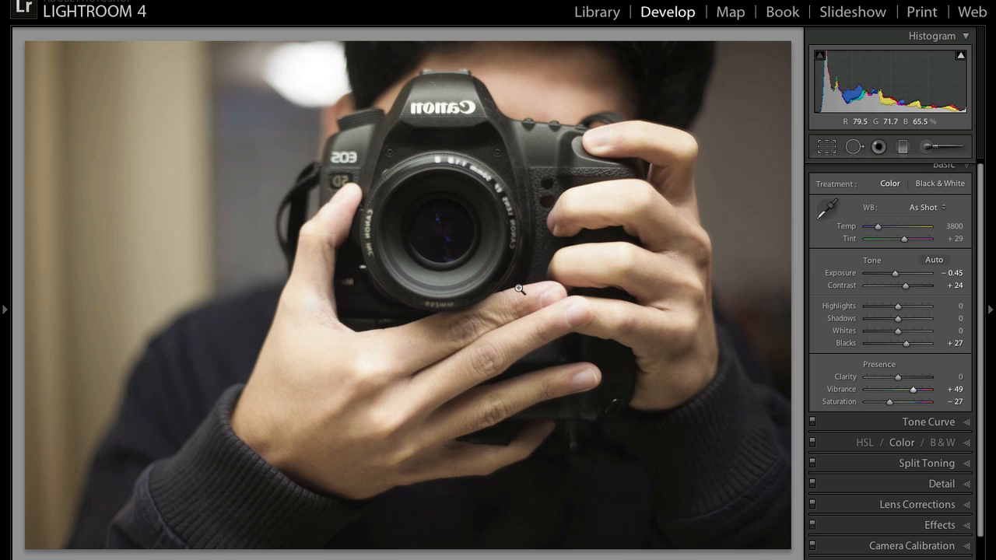